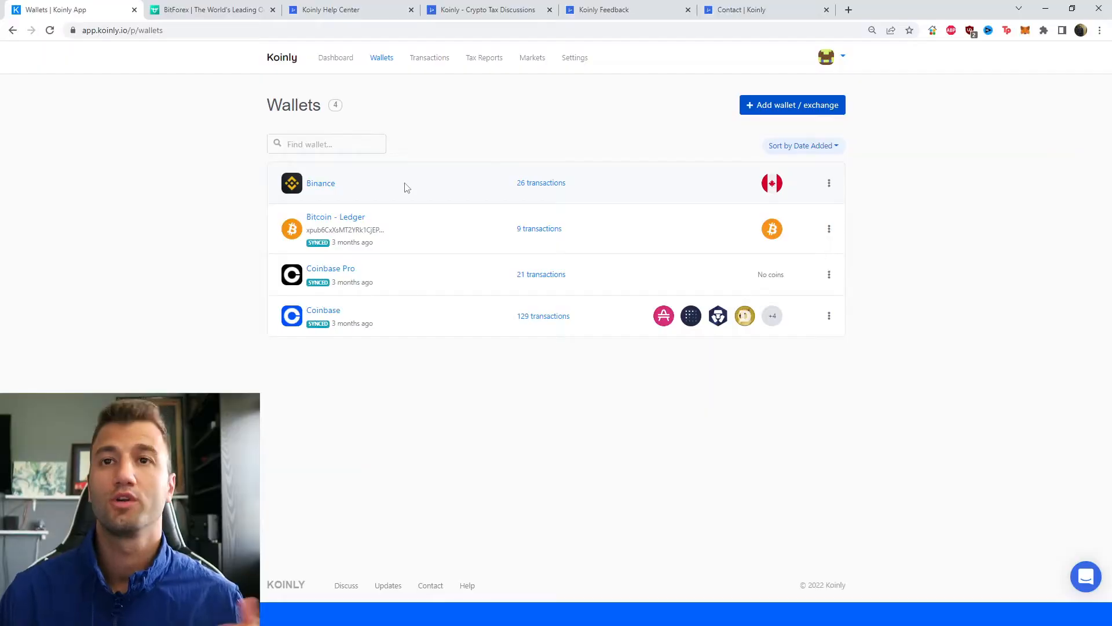
mouse_move(412, 92)
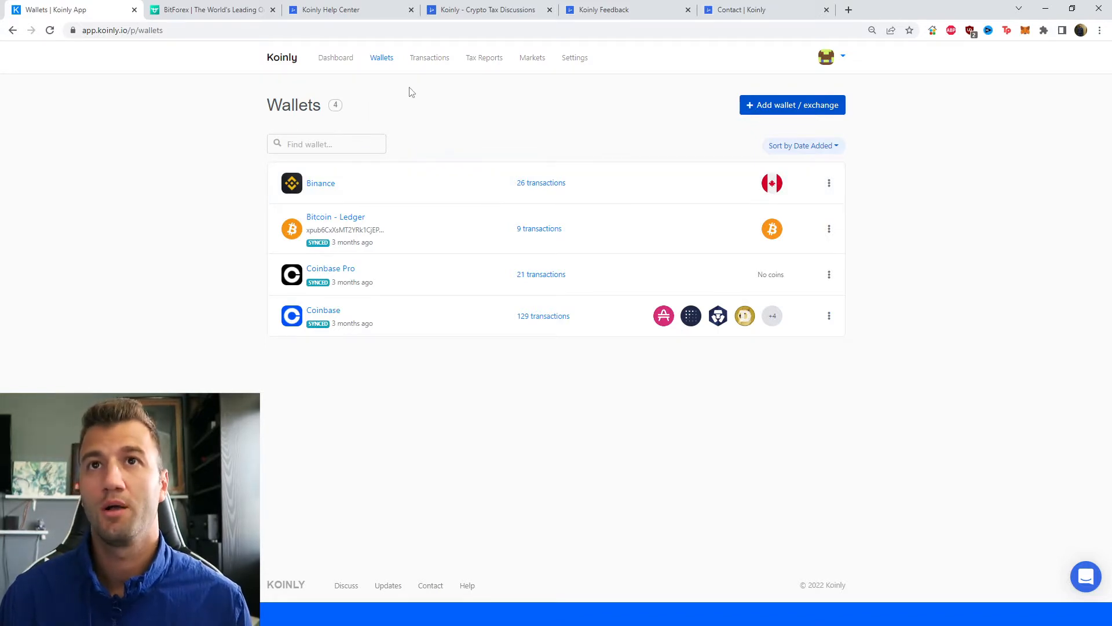
mouse_move(420, 130)
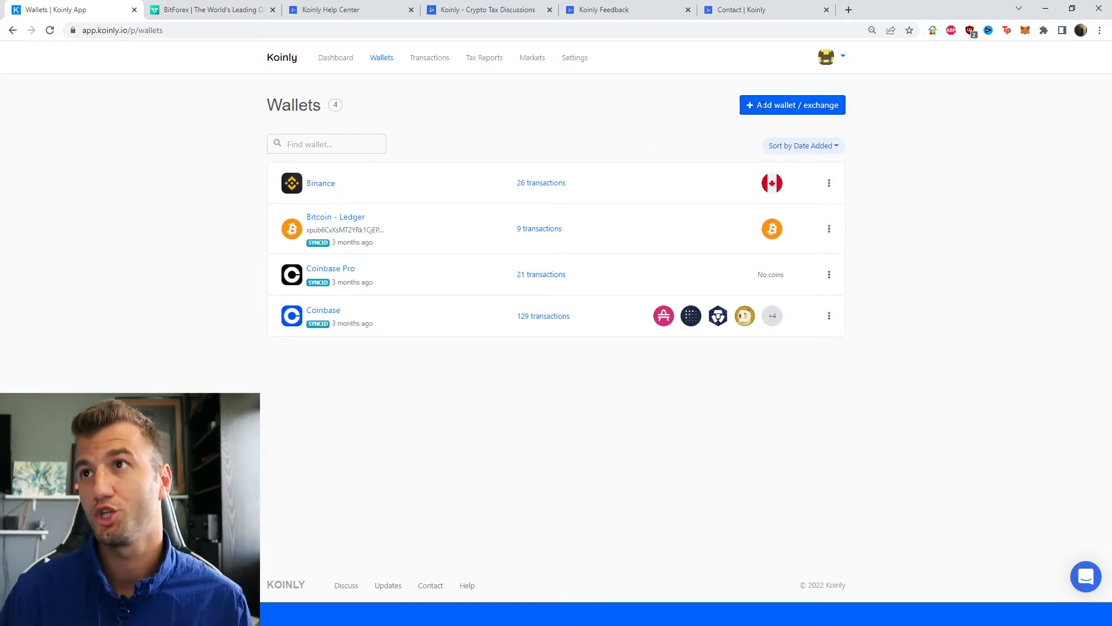
- Add a BitForex wallet via the 'bitfo' search and choose Import from file
click(792, 105)
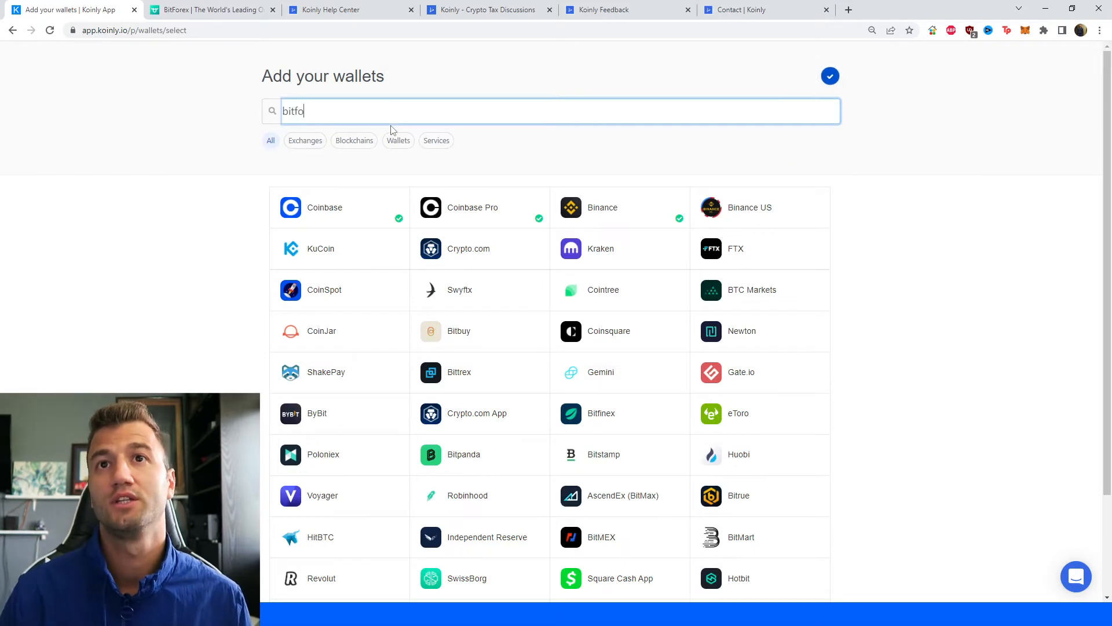
click(328, 207)
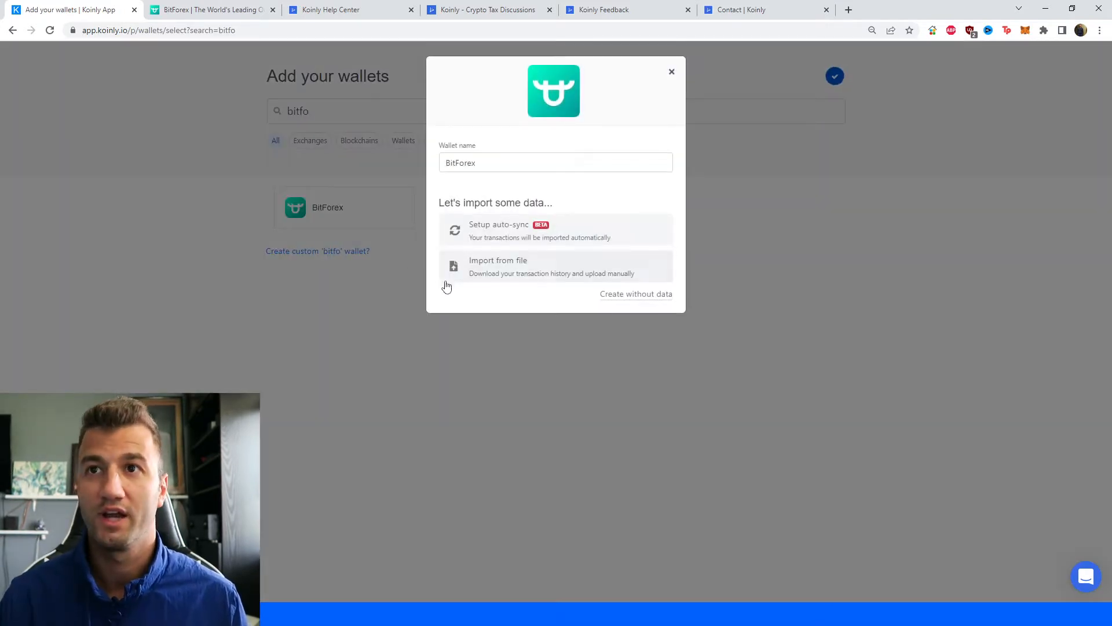
mouse_move(574, 255)
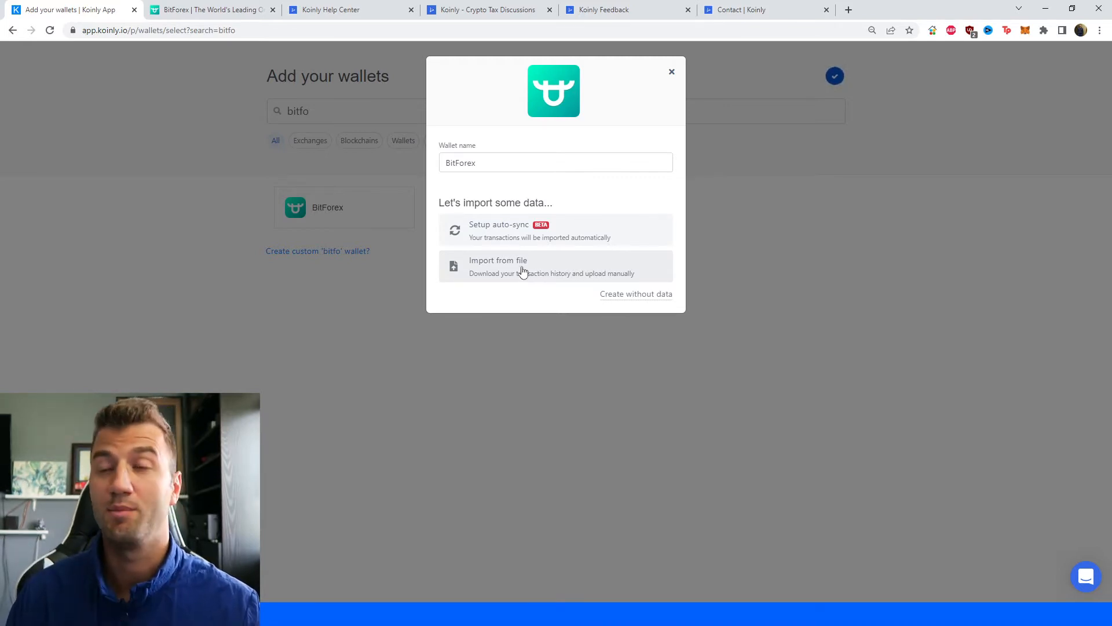
click(520, 266)
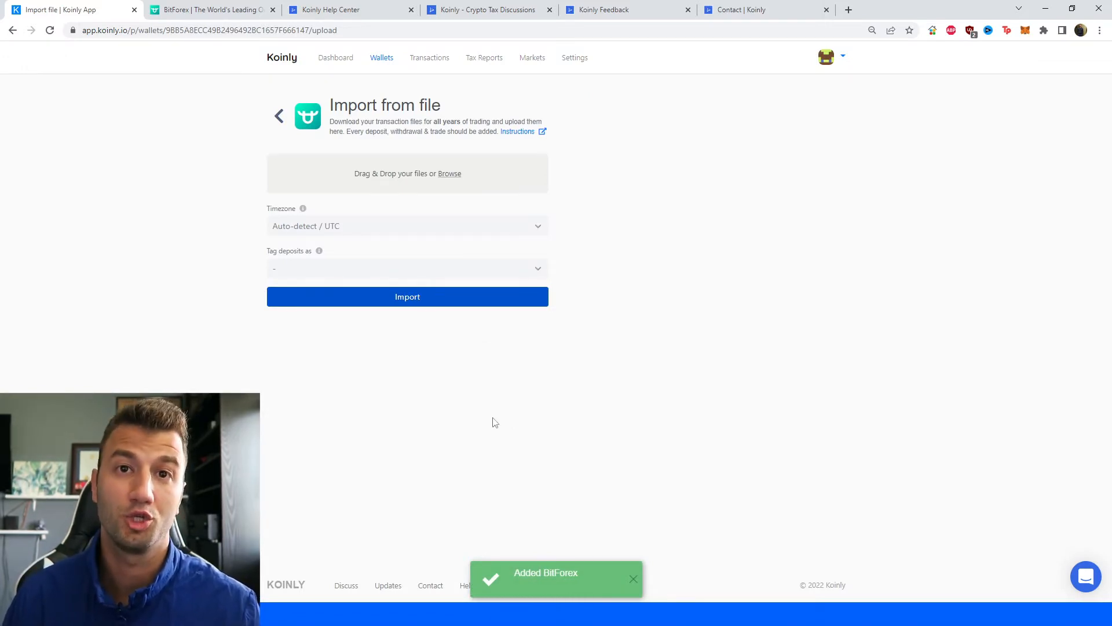
- On the BitForex site, open Orders > Spot Orders > Order History
click(221, 9)
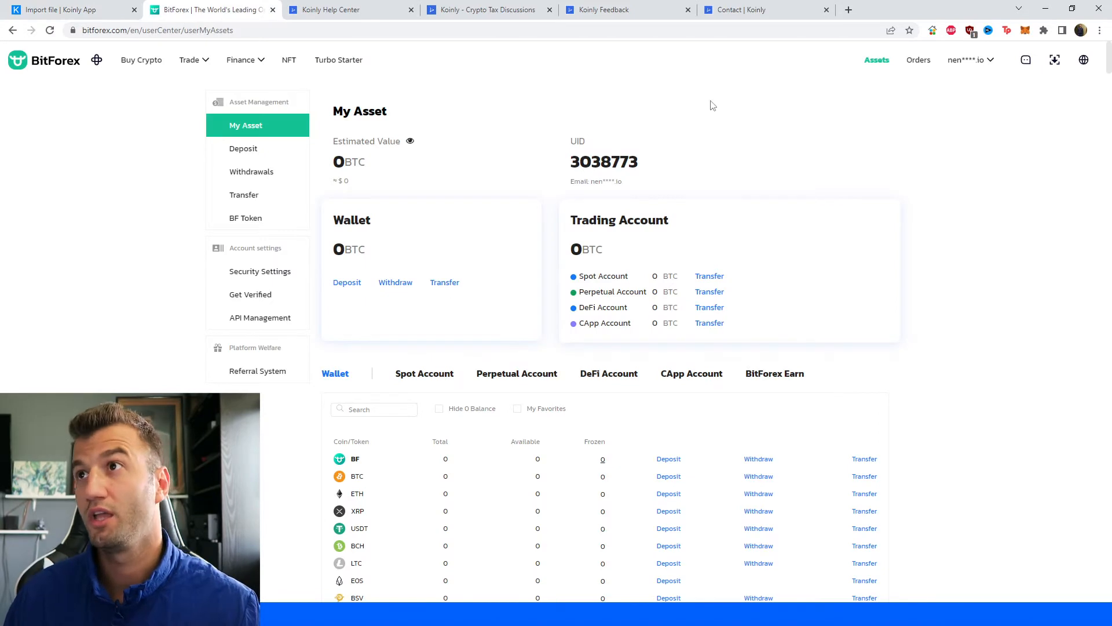
mouse_move(791, 183)
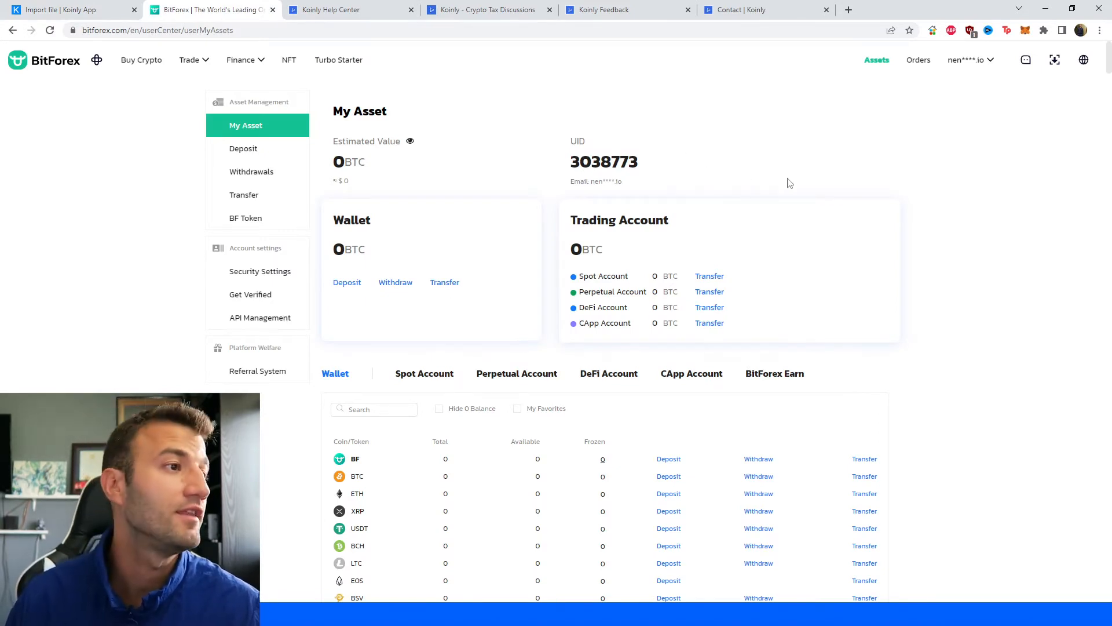
mouse_move(913, 68)
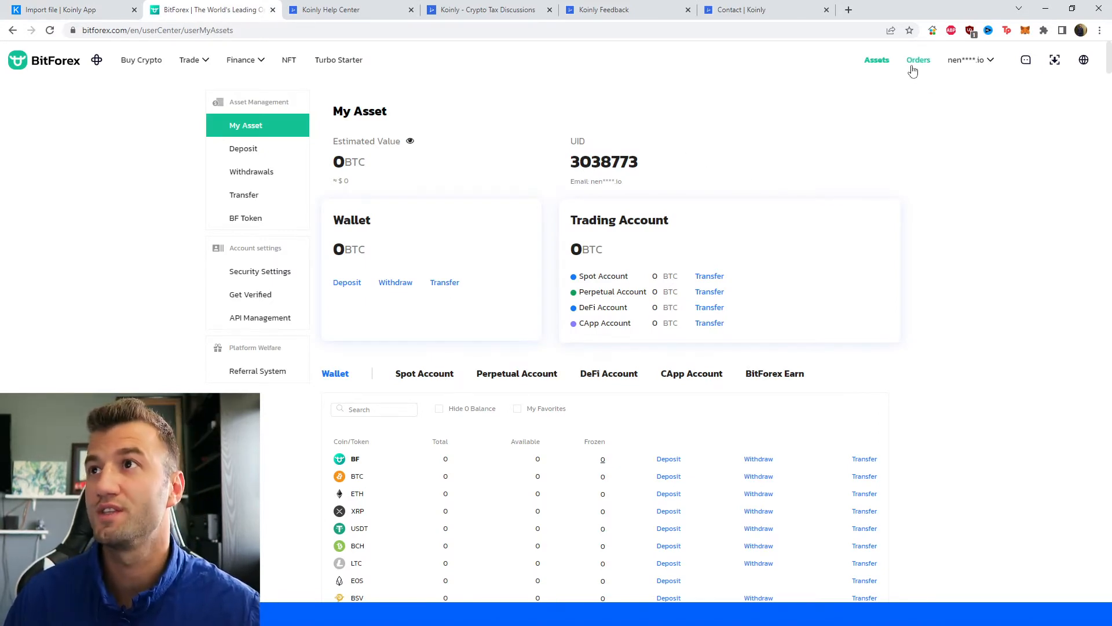
click(918, 60)
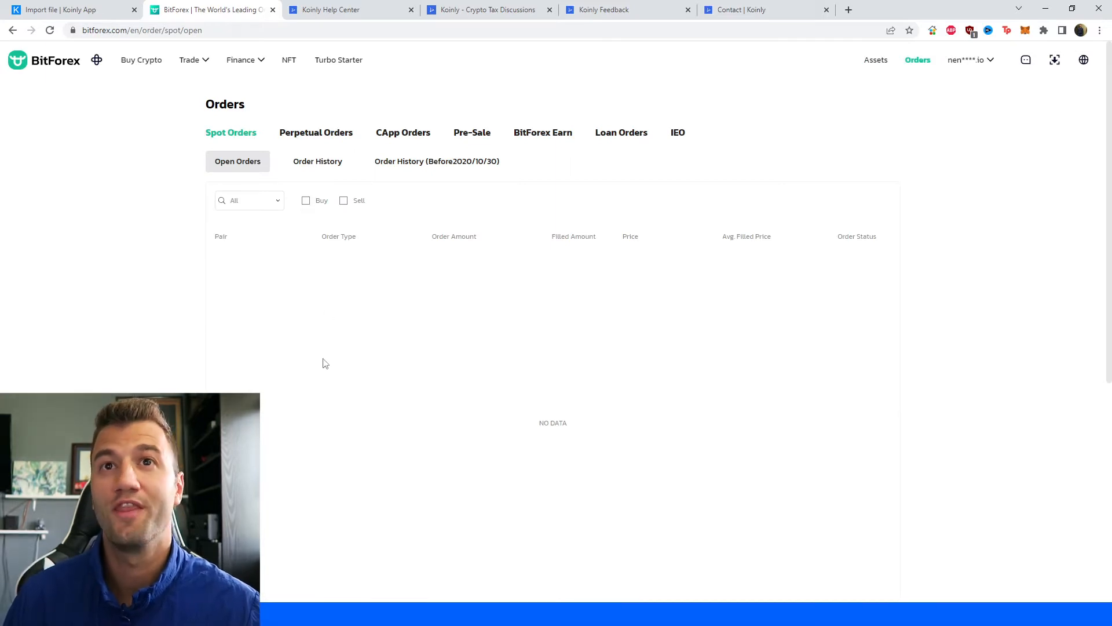
mouse_move(321, 168)
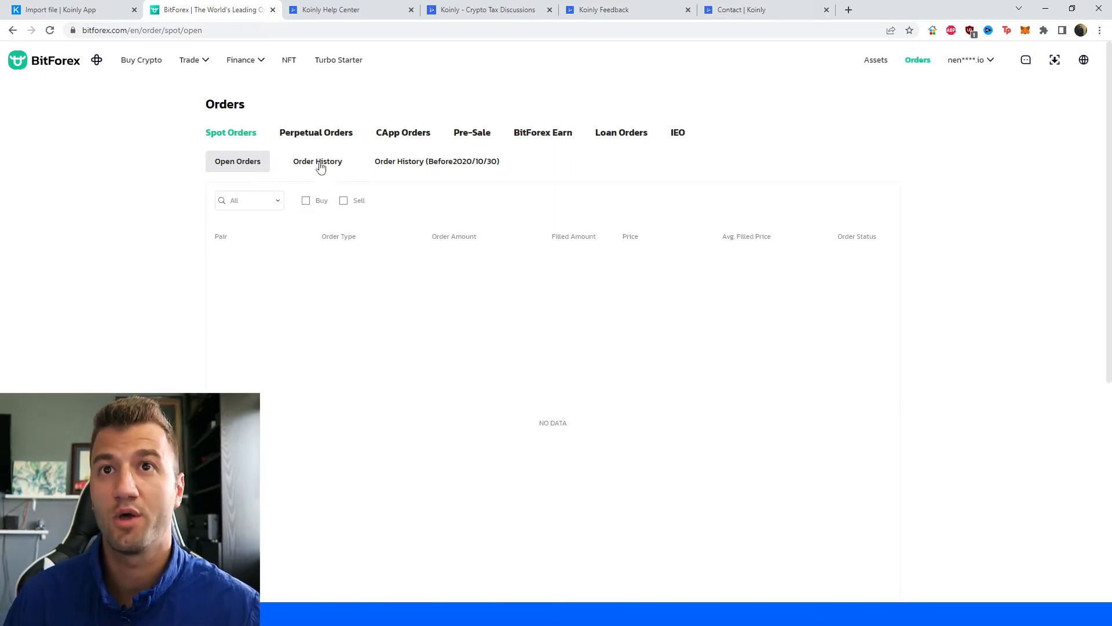
click(318, 161)
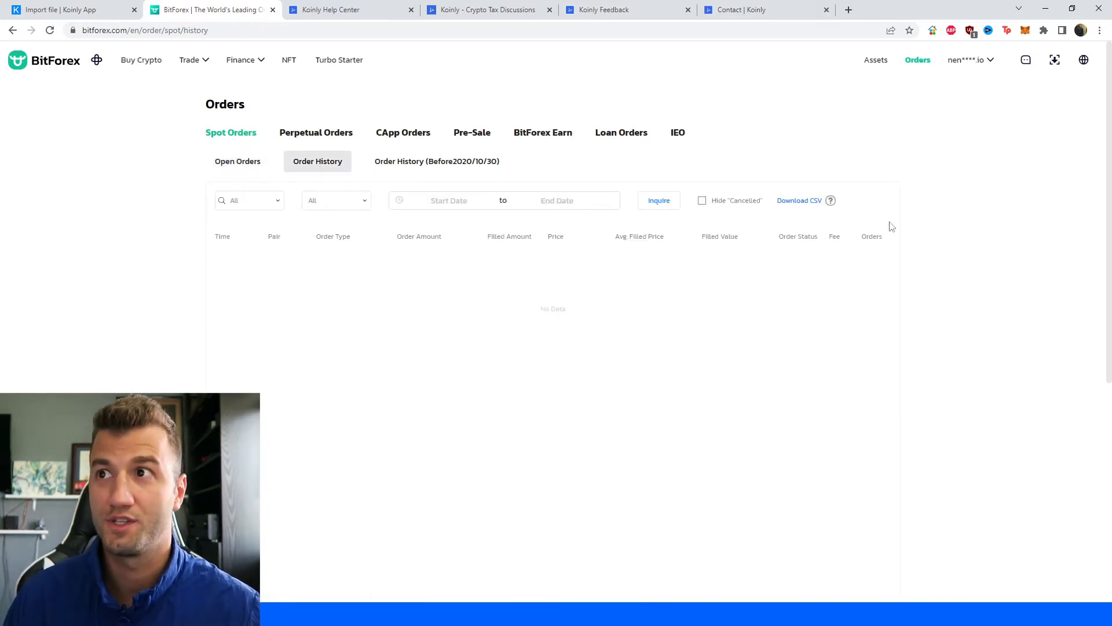
mouse_move(831, 201)
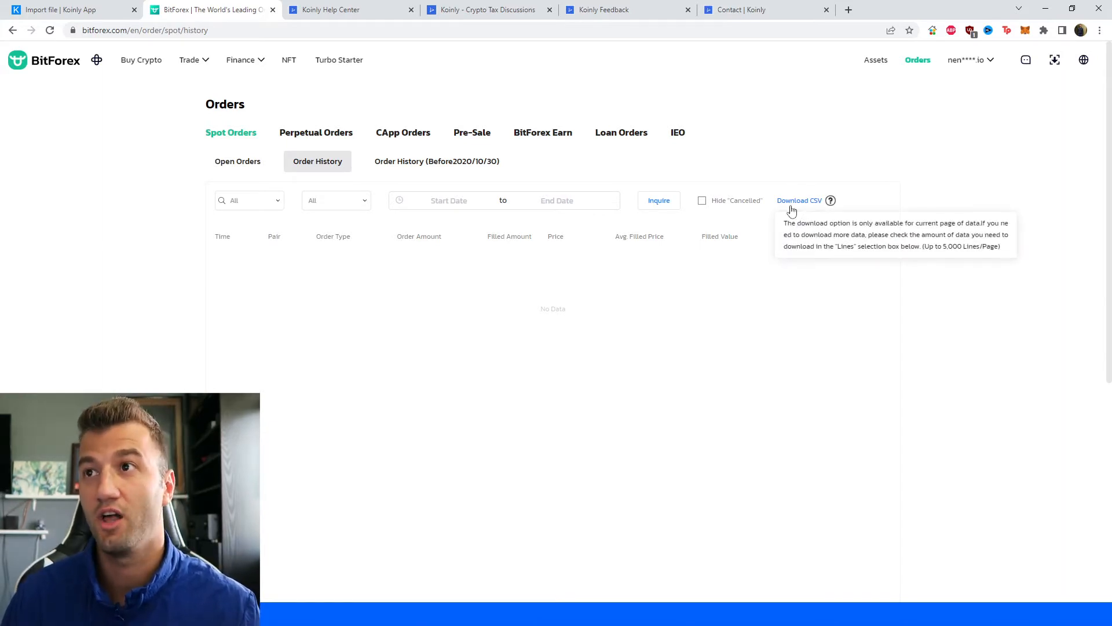
mouse_move(624, 282)
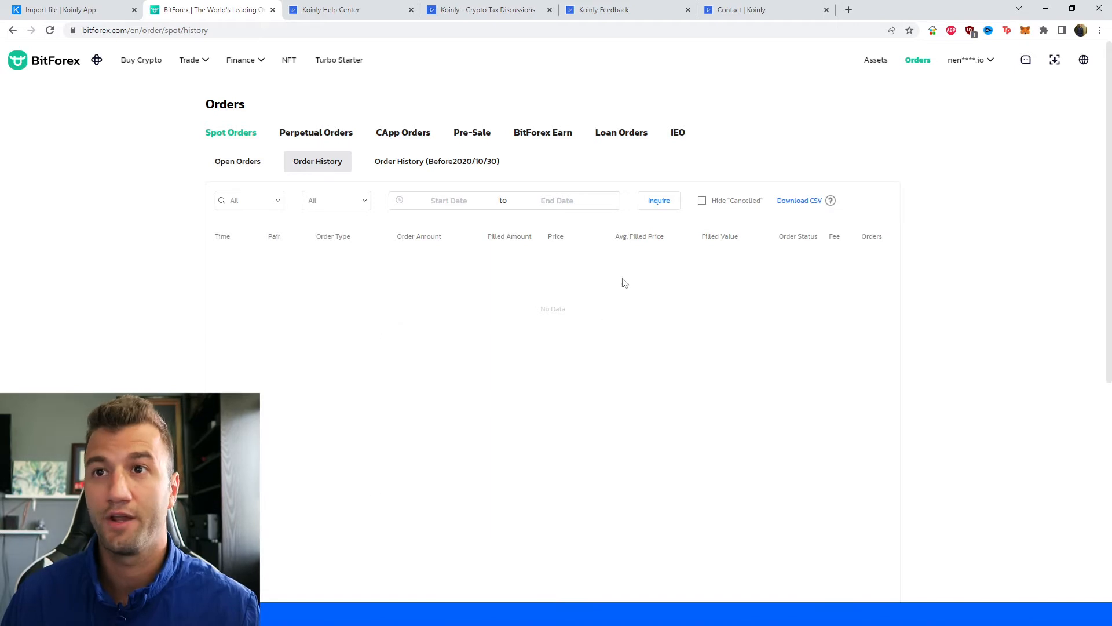
mouse_move(831, 200)
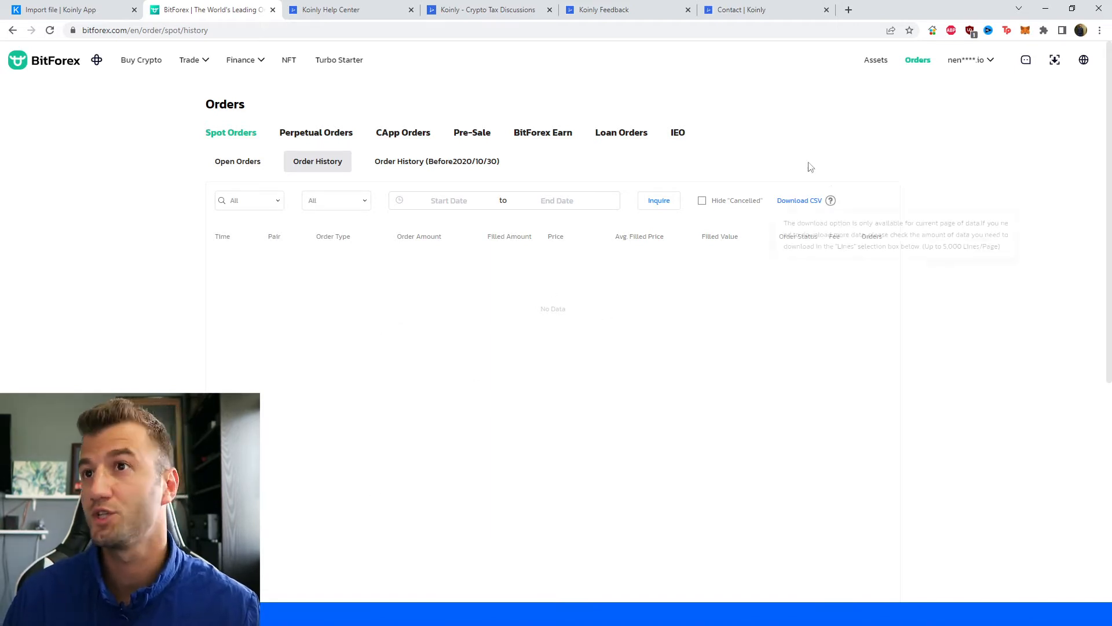
mouse_move(434, 170)
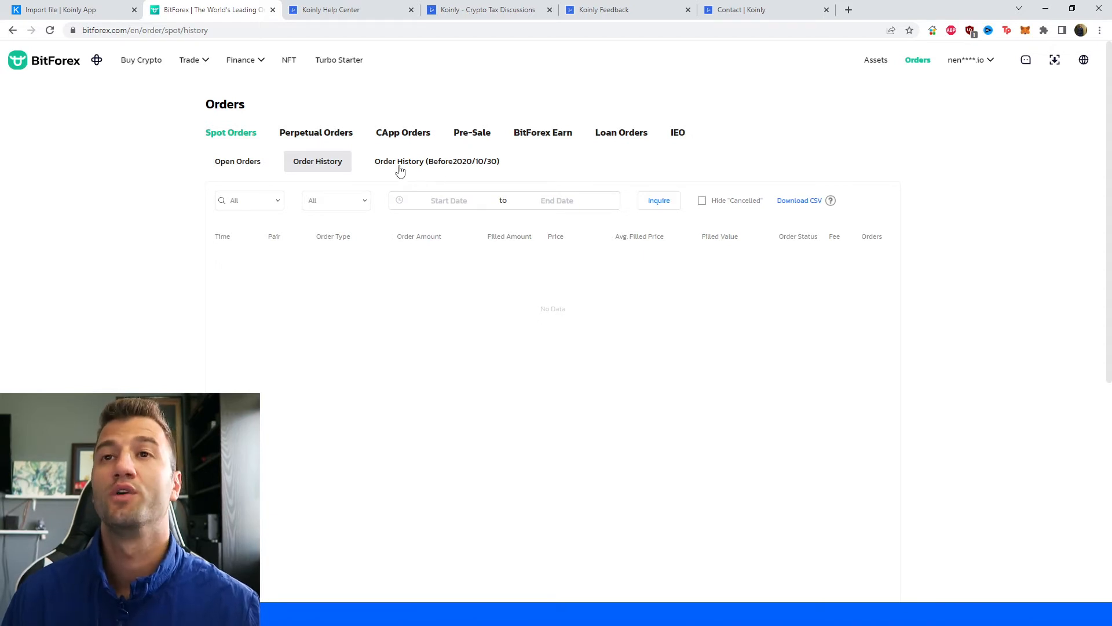
- View the Order History (Before 2020/10/30) tab, which shows no data
click(437, 161)
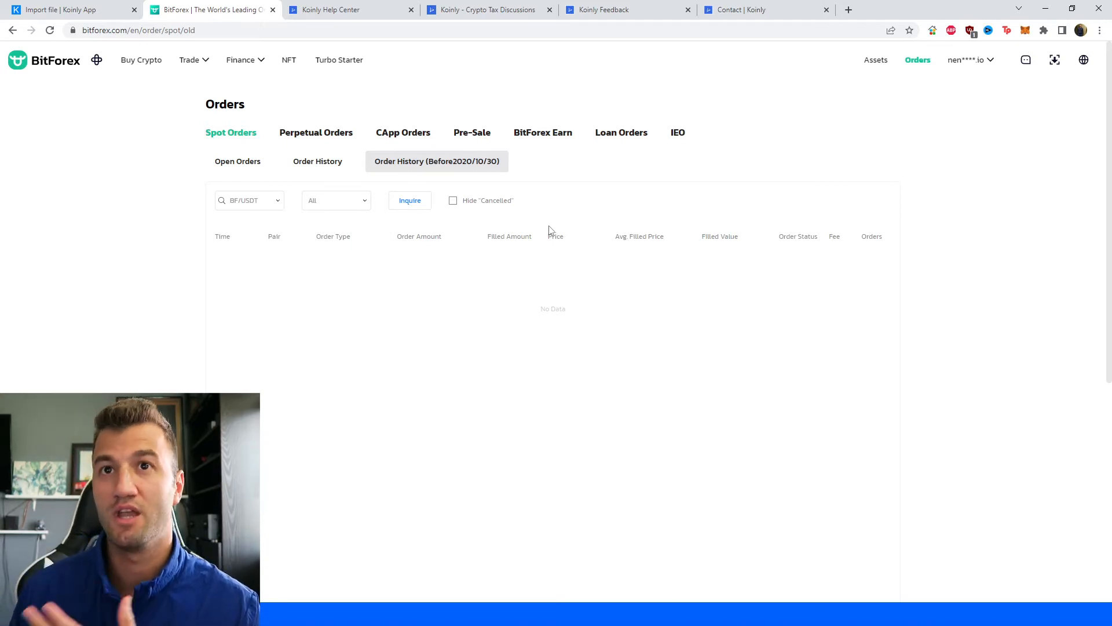
click(317, 161)
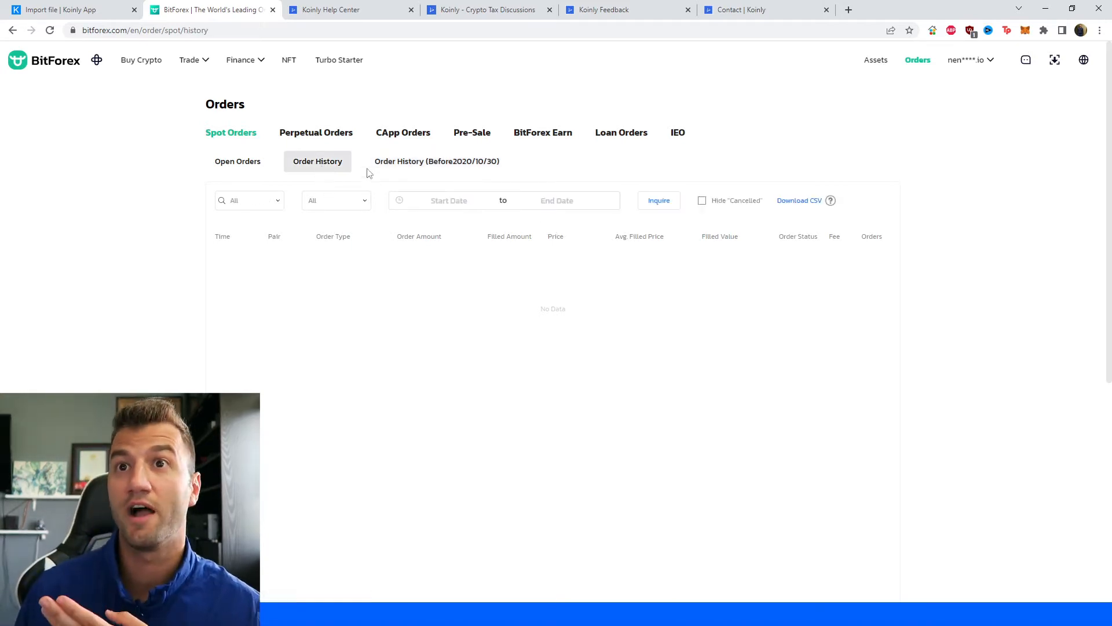
click(437, 161)
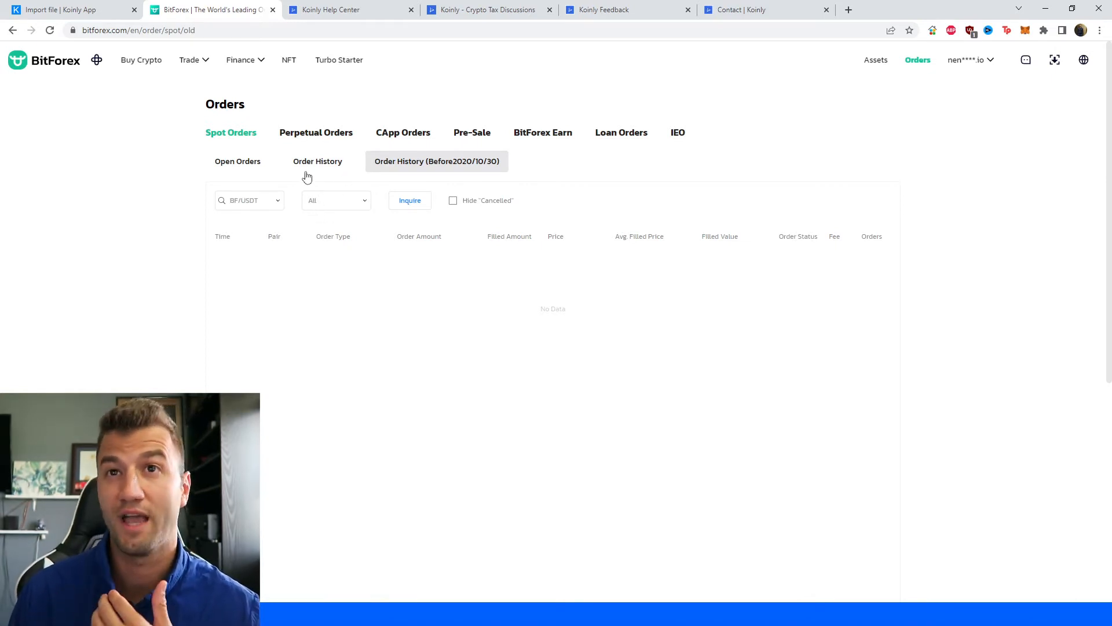
mouse_move(316, 128)
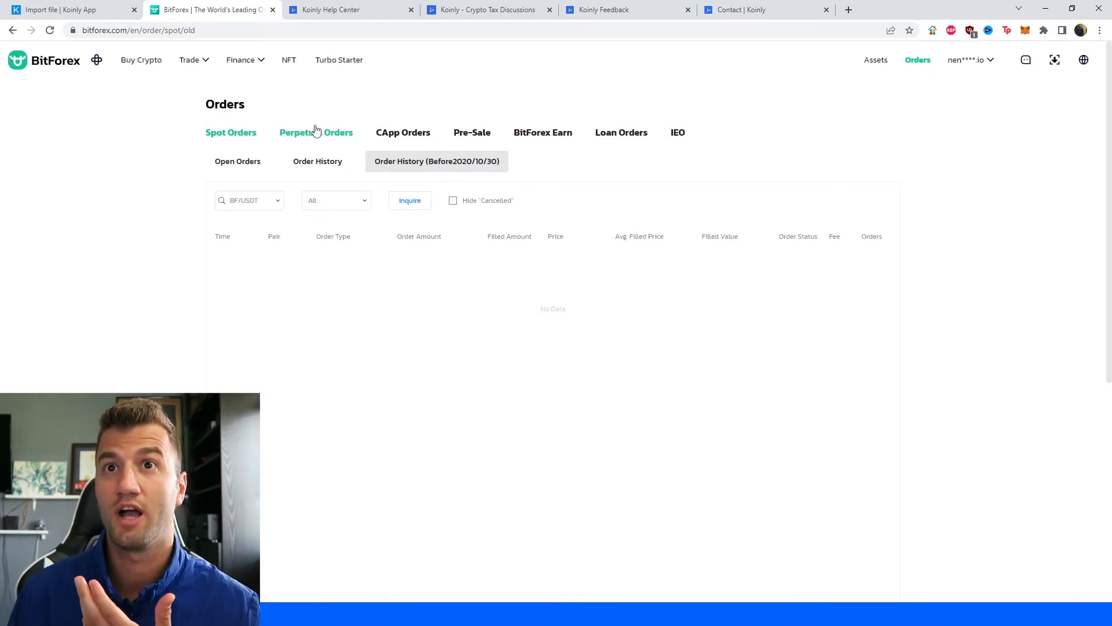
- Check Perpetual Orders, then the empty BitForex Earn savings records
click(316, 132)
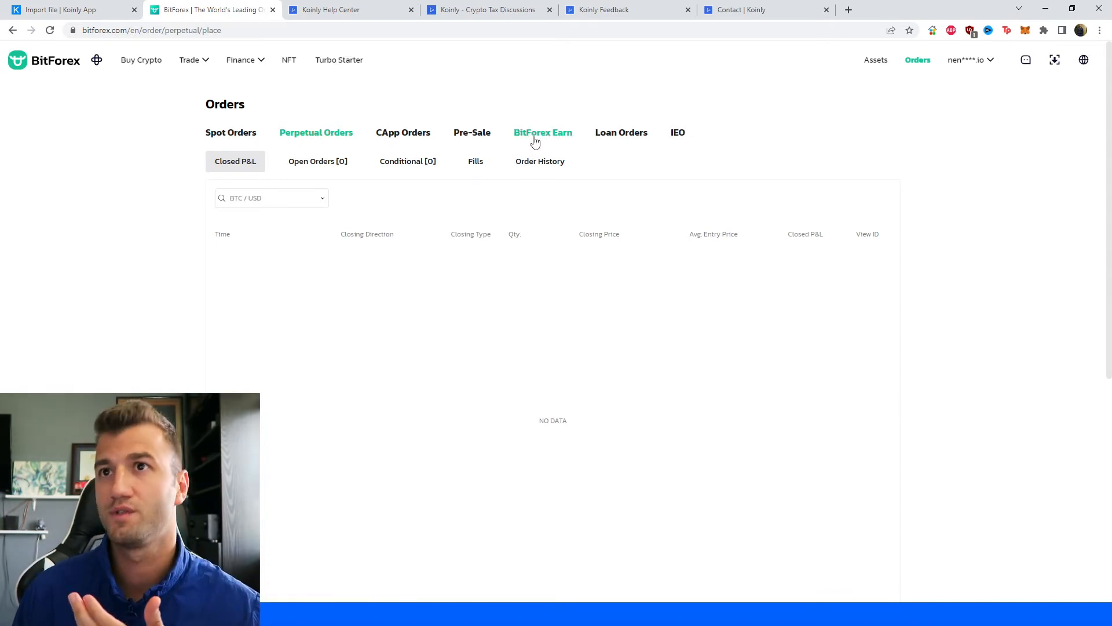
click(543, 132)
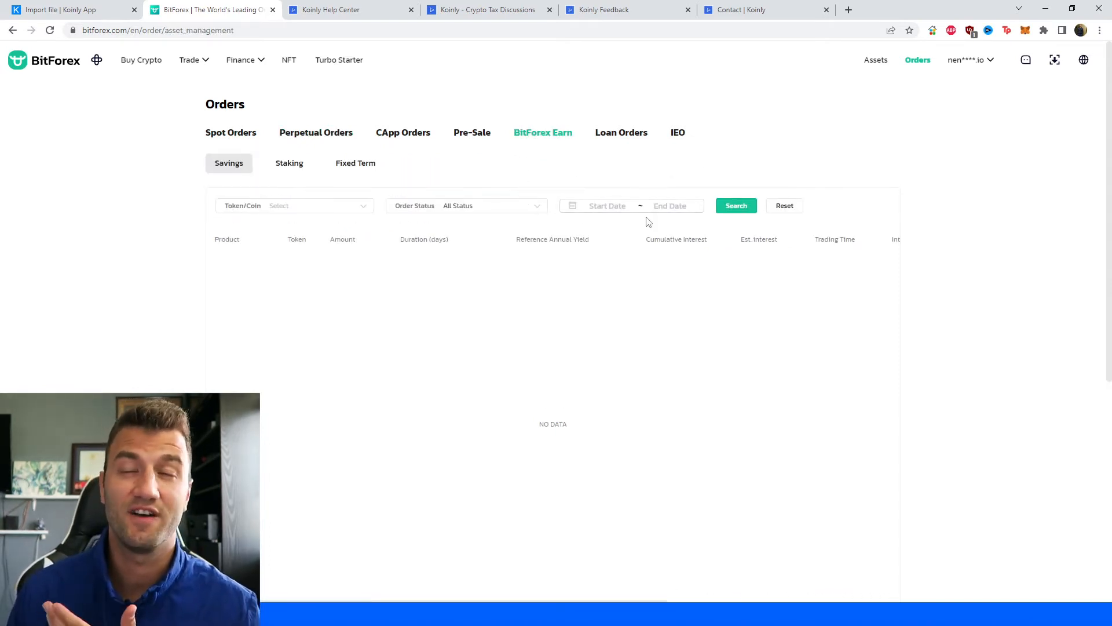
mouse_move(610, 424)
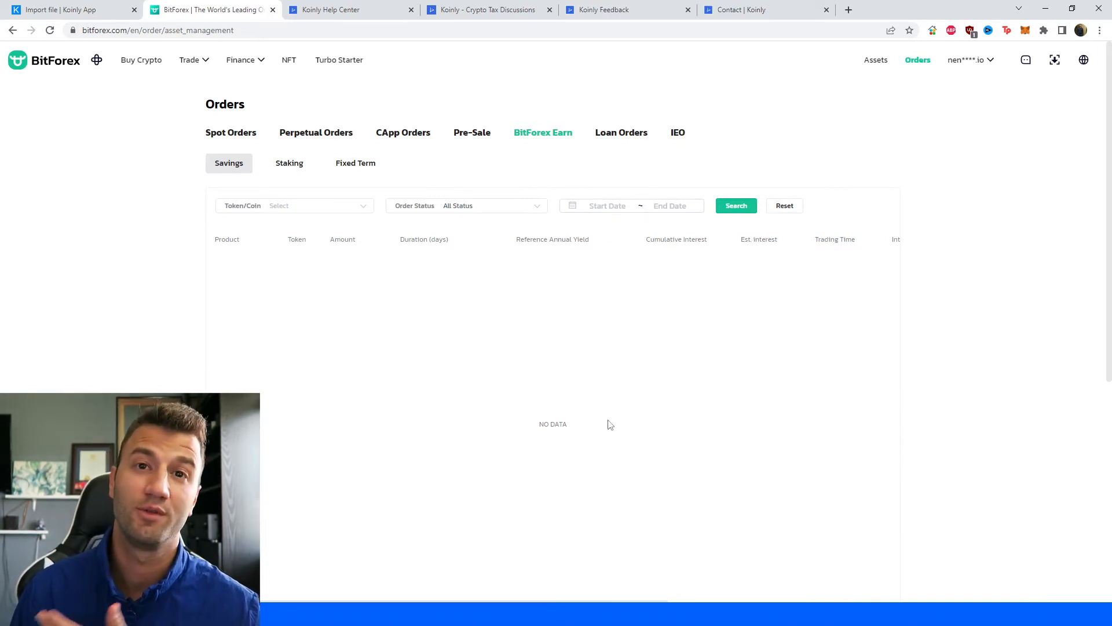
mouse_move(646, 390)
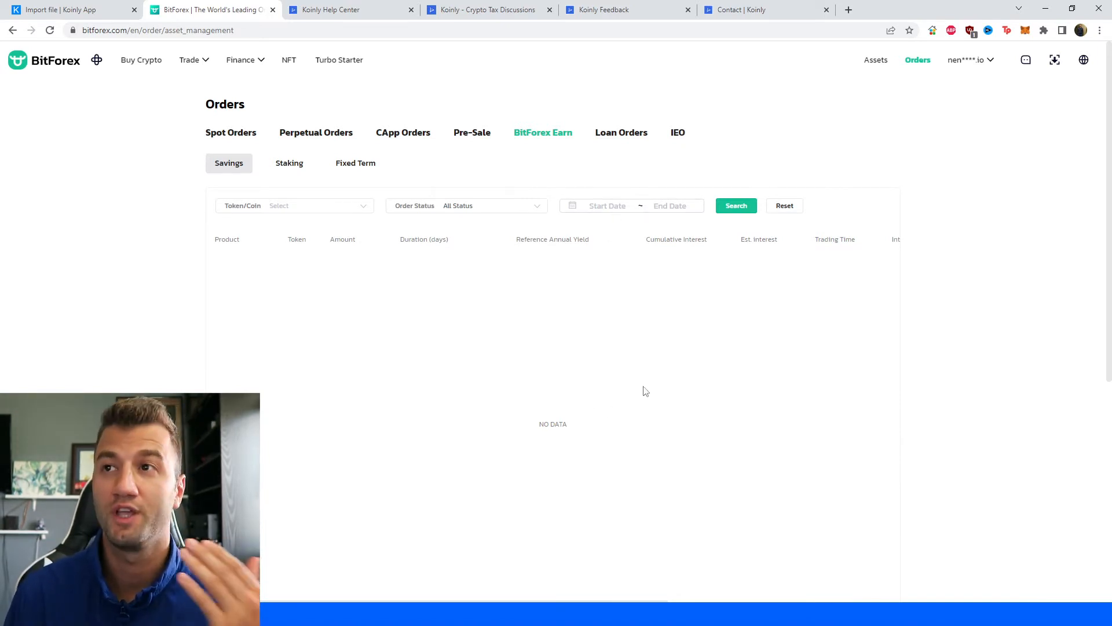
mouse_move(562, 219)
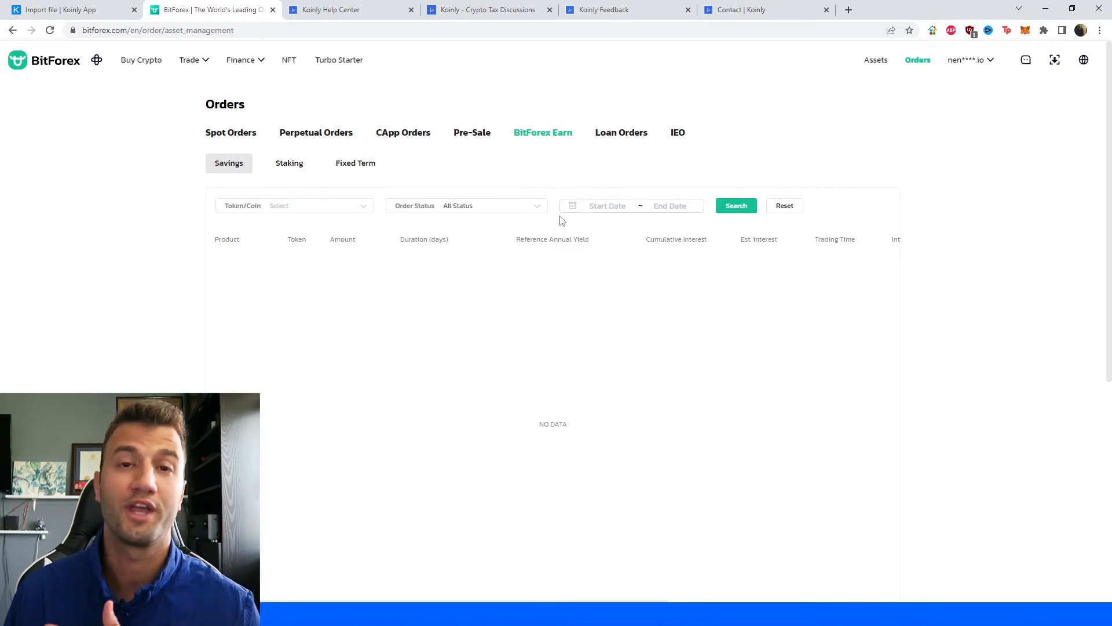
mouse_move(569, 235)
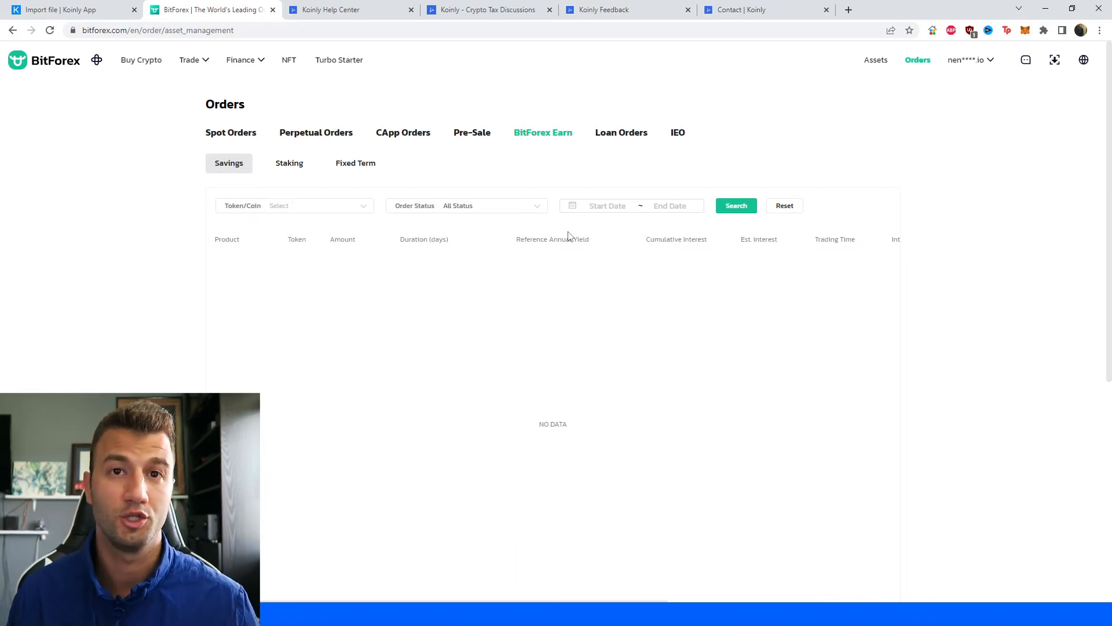
- Back in Koinly, import the attached BitForex transaction CSV
click(58, 9)
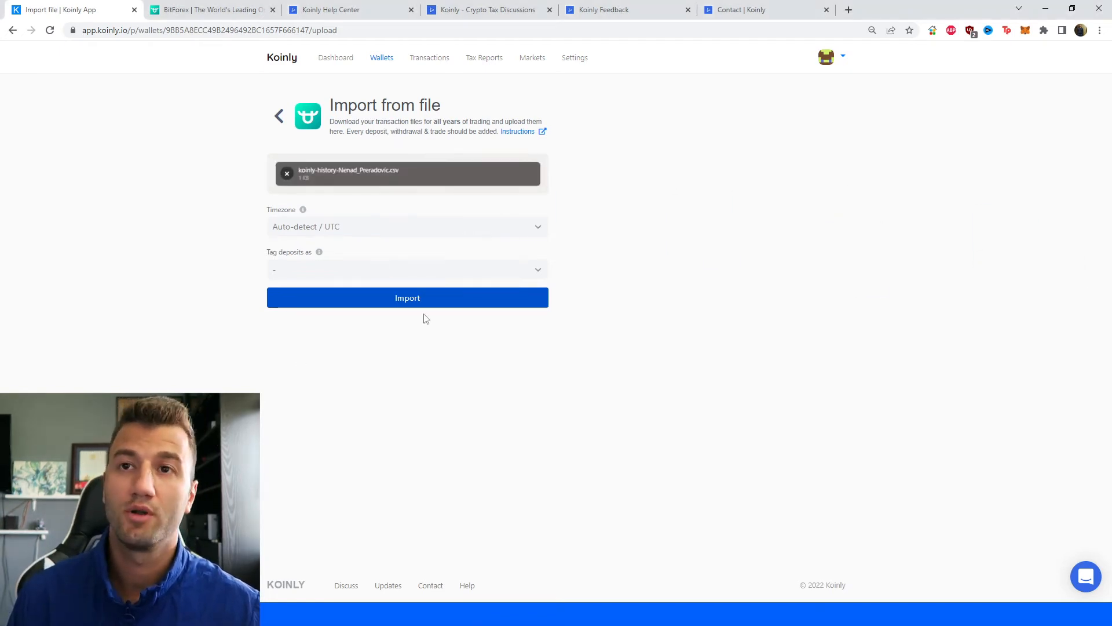
click(407, 298)
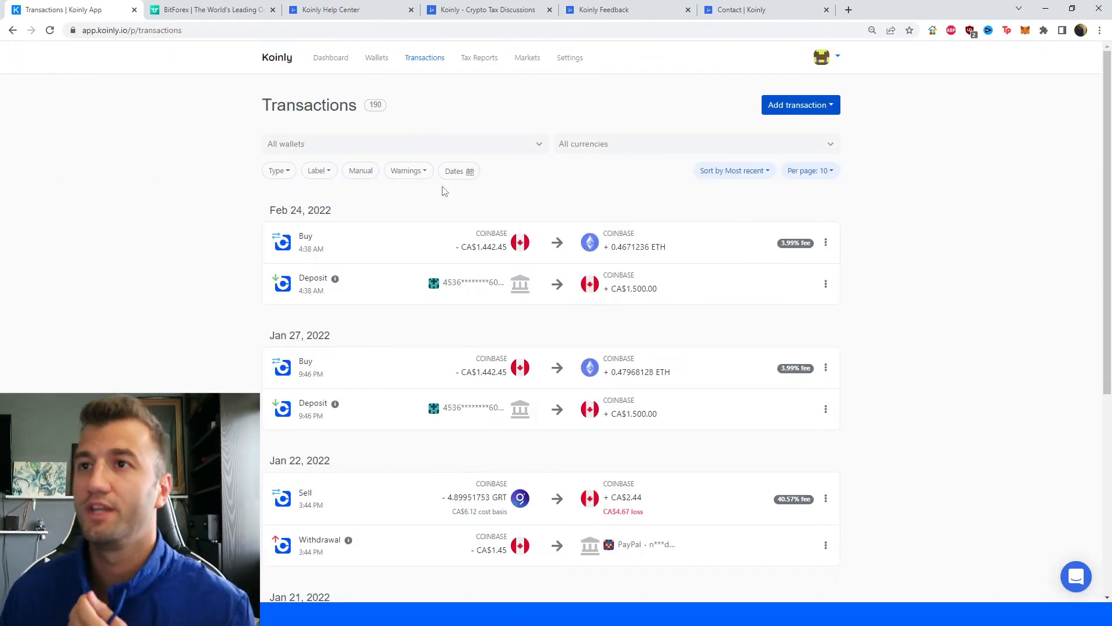
mouse_move(425, 65)
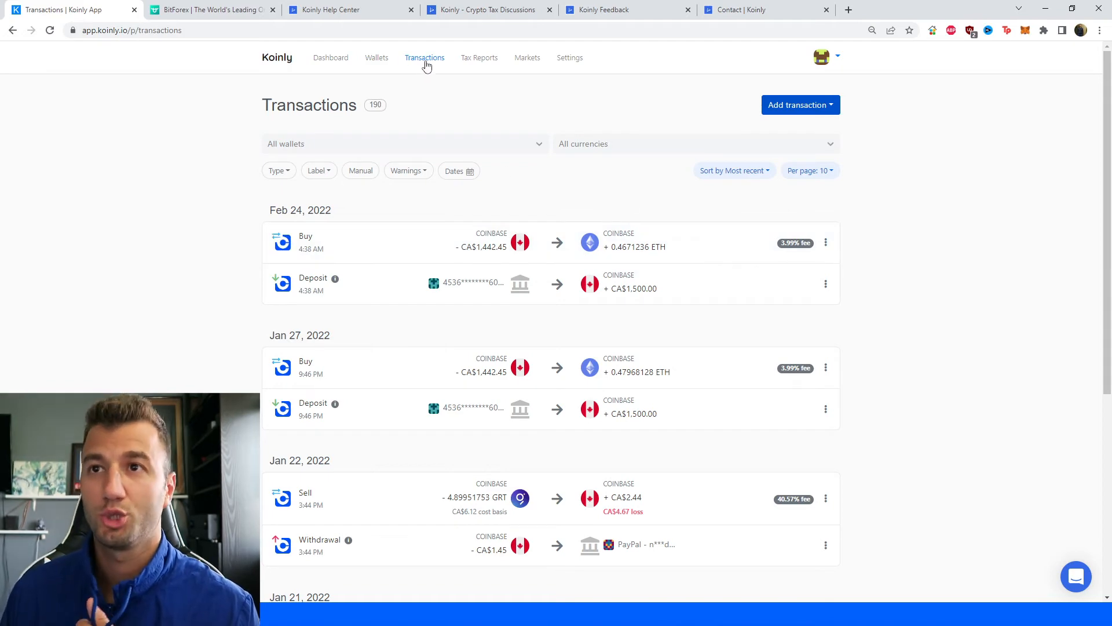
- Scroll through the imported transactions, then bring up the 2021 tax report
scroll(down, 3)
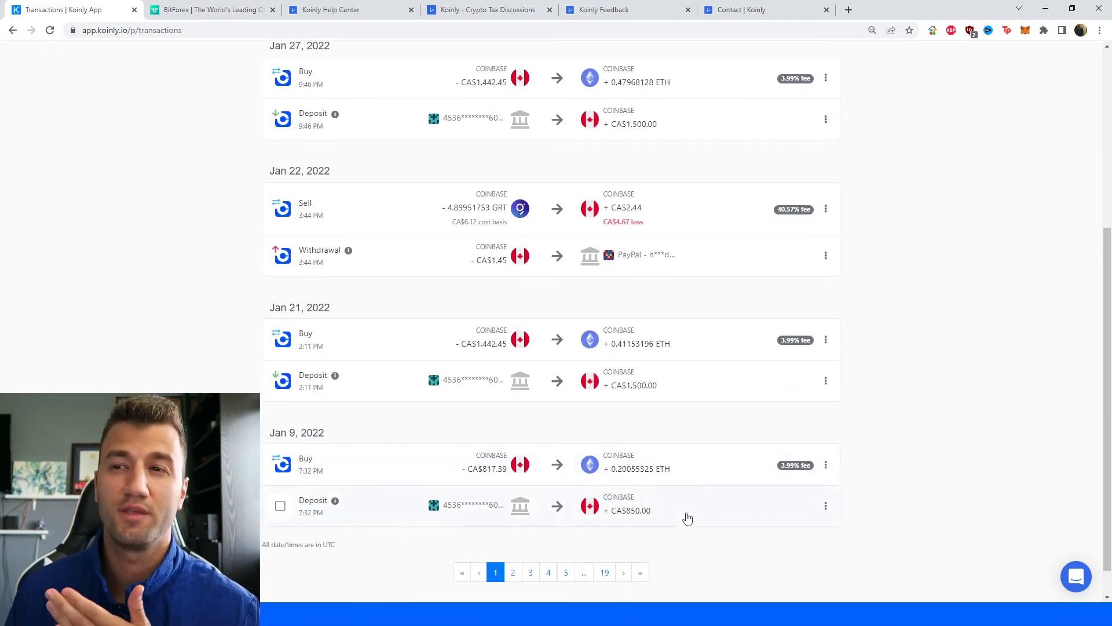
scroll(up, 3)
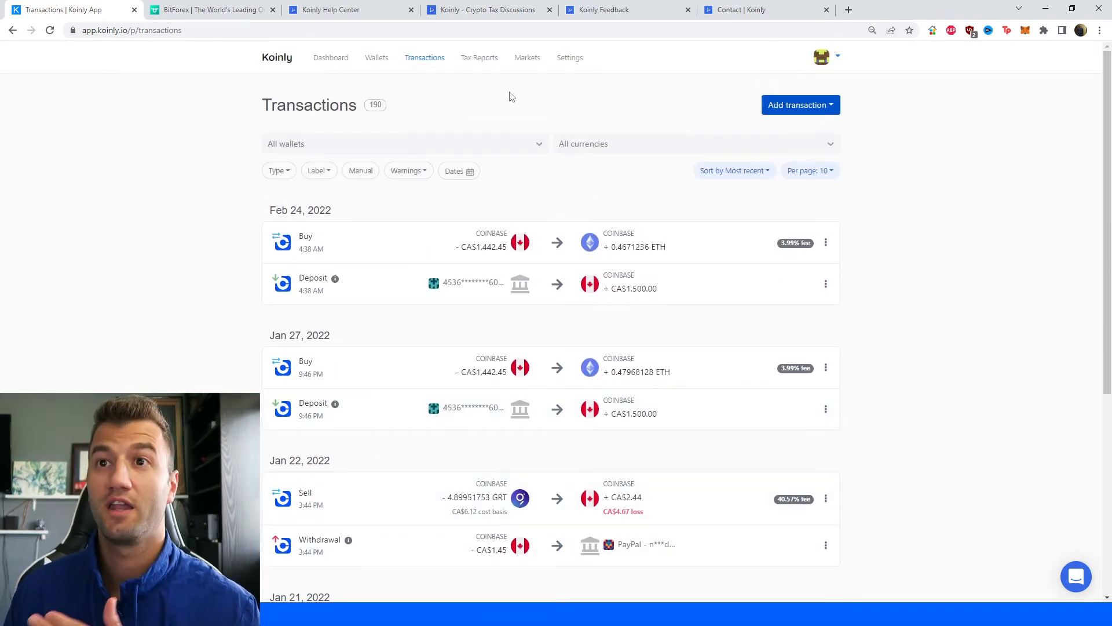
click(479, 57)
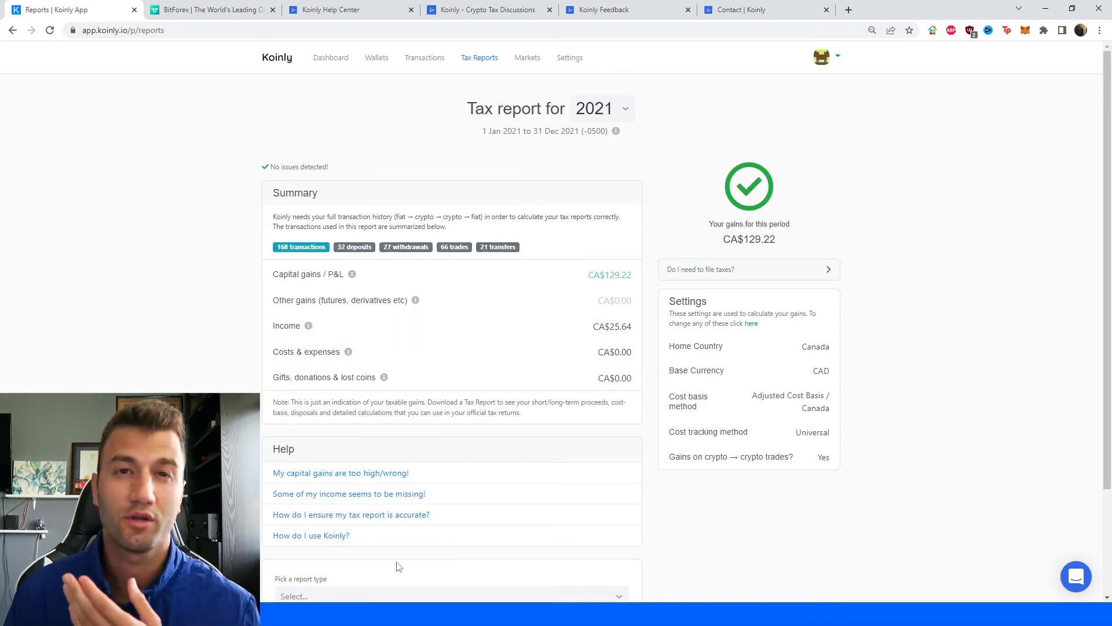
scroll(down, 3)
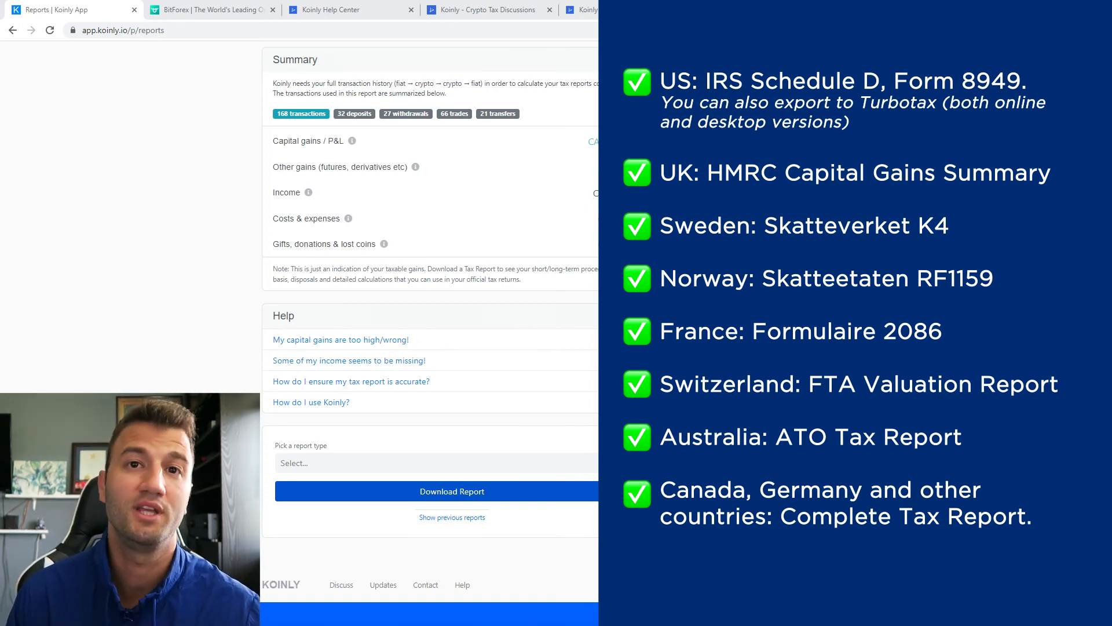
- Visit the Koinly Help Center, tax discussion forum, feedback board and Contact page
click(339, 10)
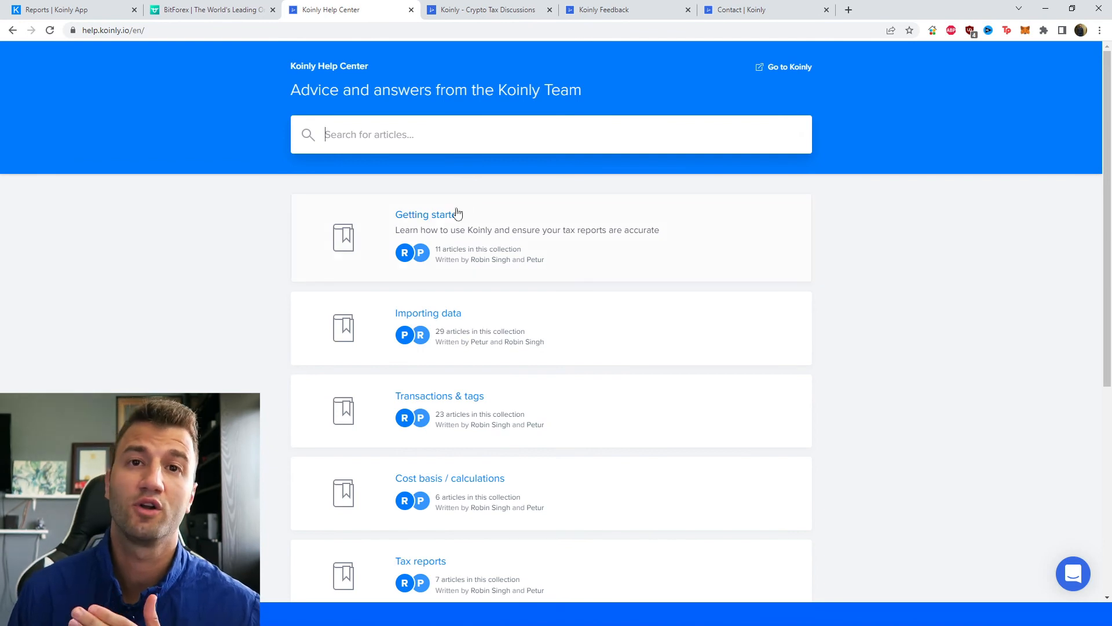
click(488, 10)
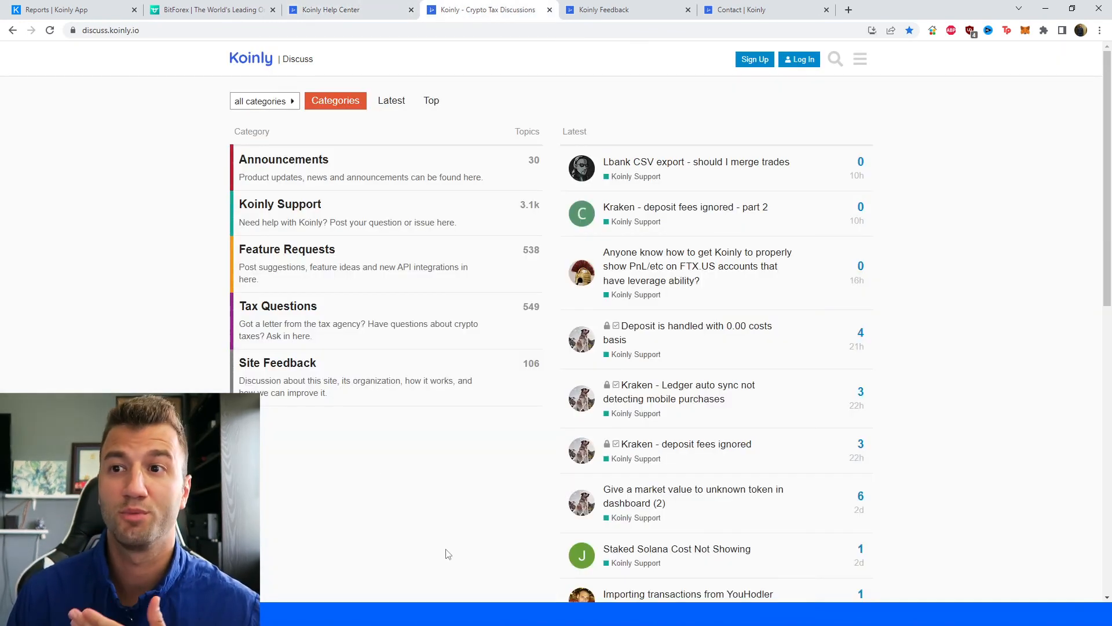
click(603, 10)
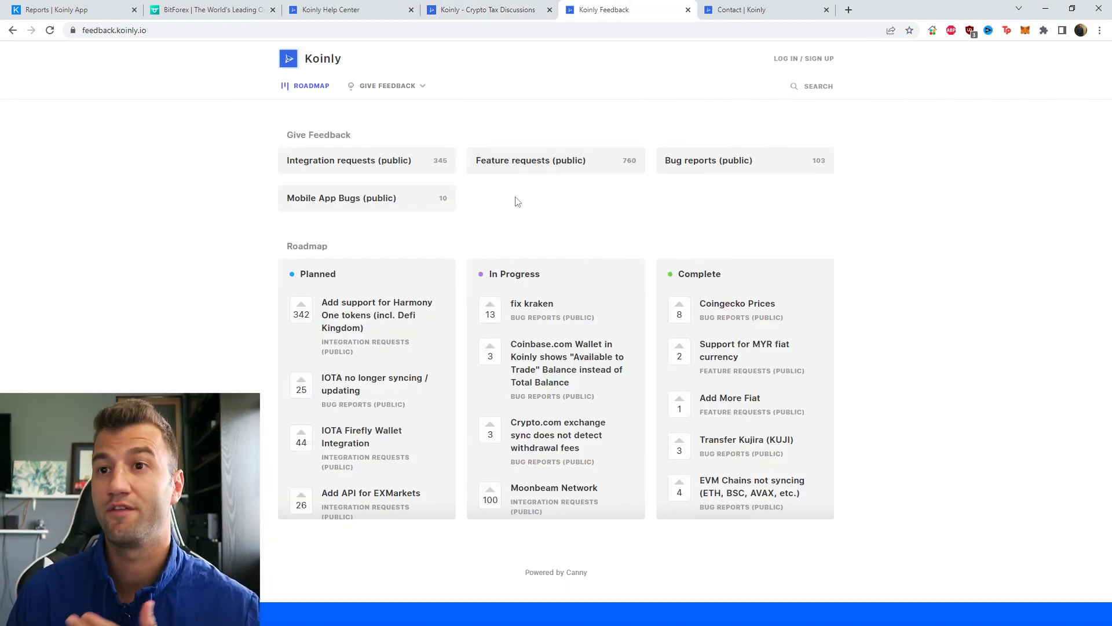
click(763, 9)
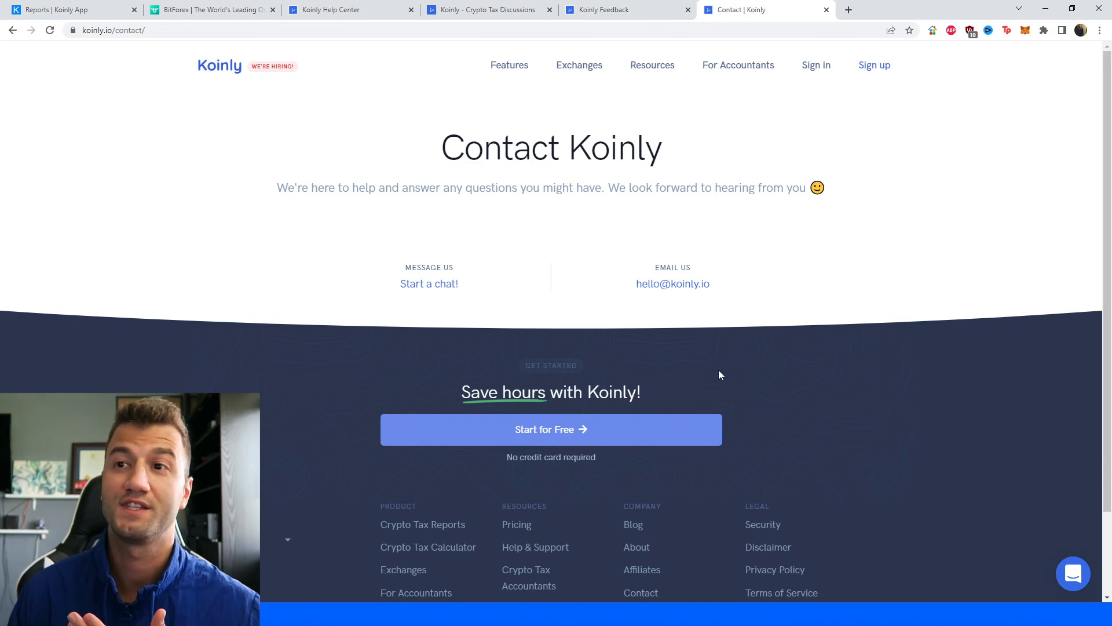
mouse_move(679, 403)
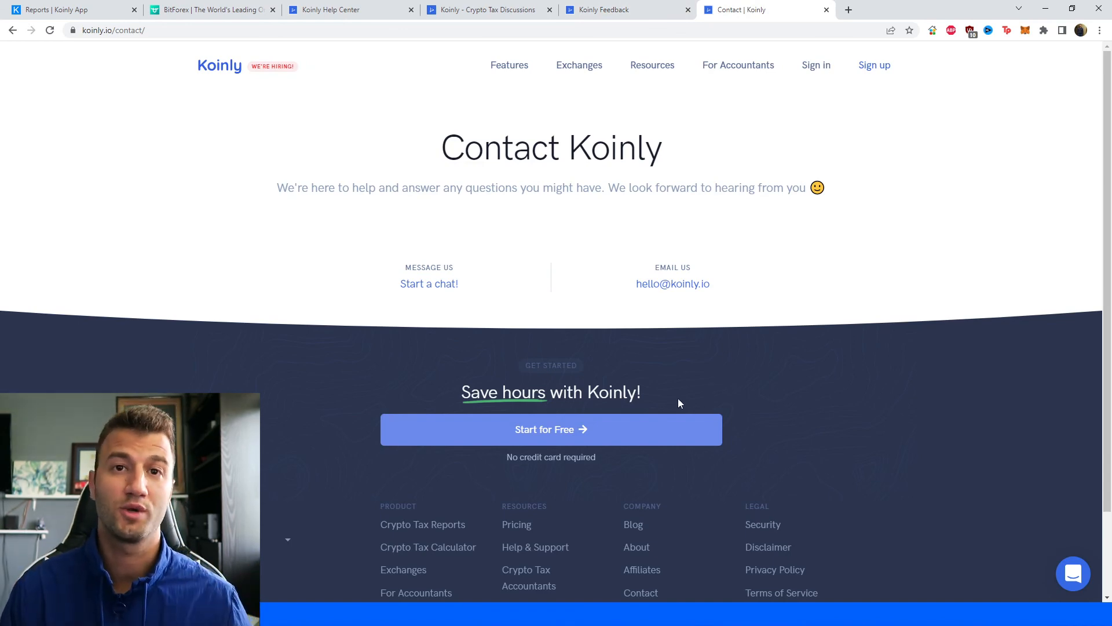